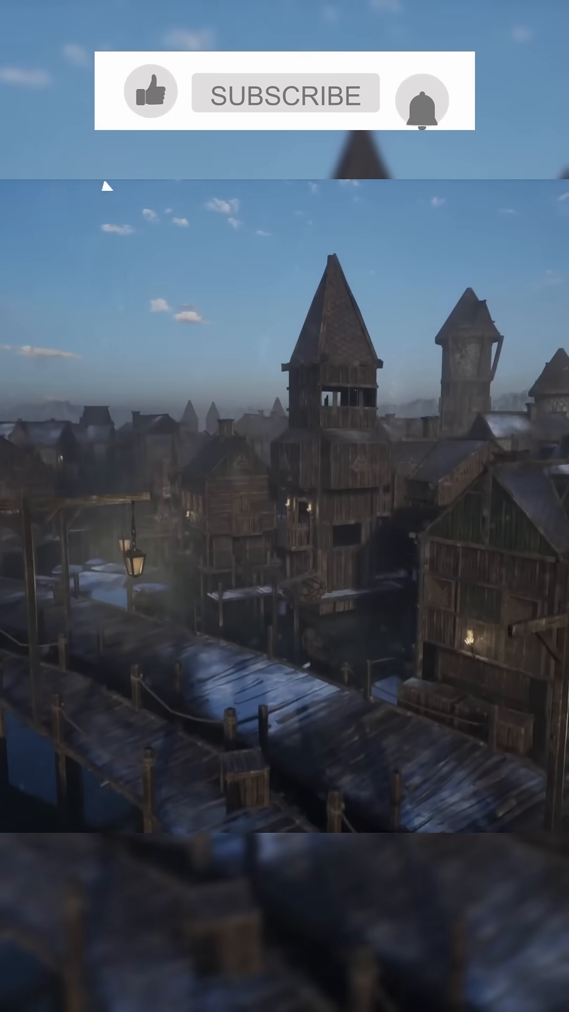
# Play the medieval waterfront town flythrough before switching to the Discord server
pyautogui.click(150, 91)
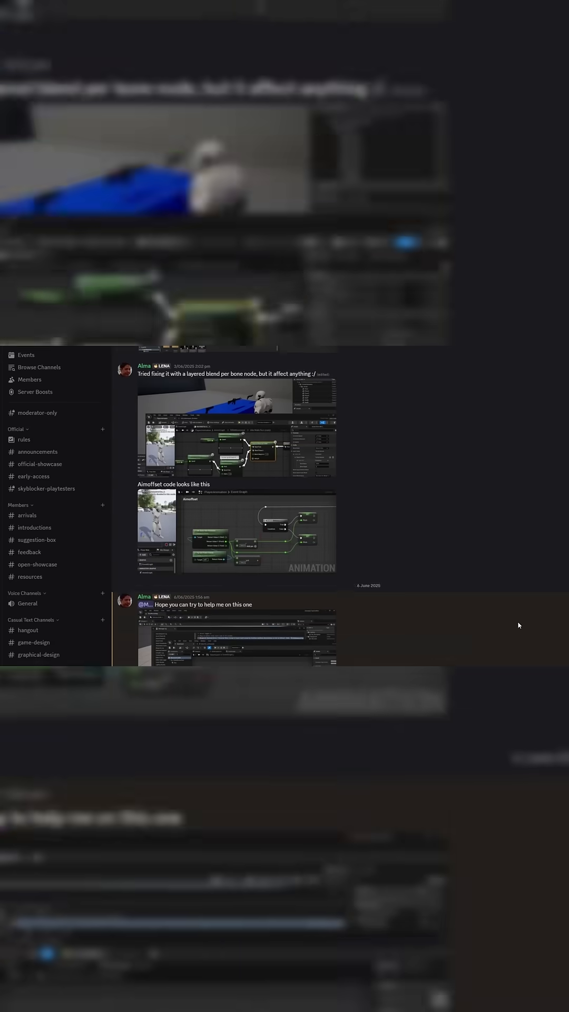
# Browse the #introductions channel and read through recent member introductions
pyautogui.scroll(-3)
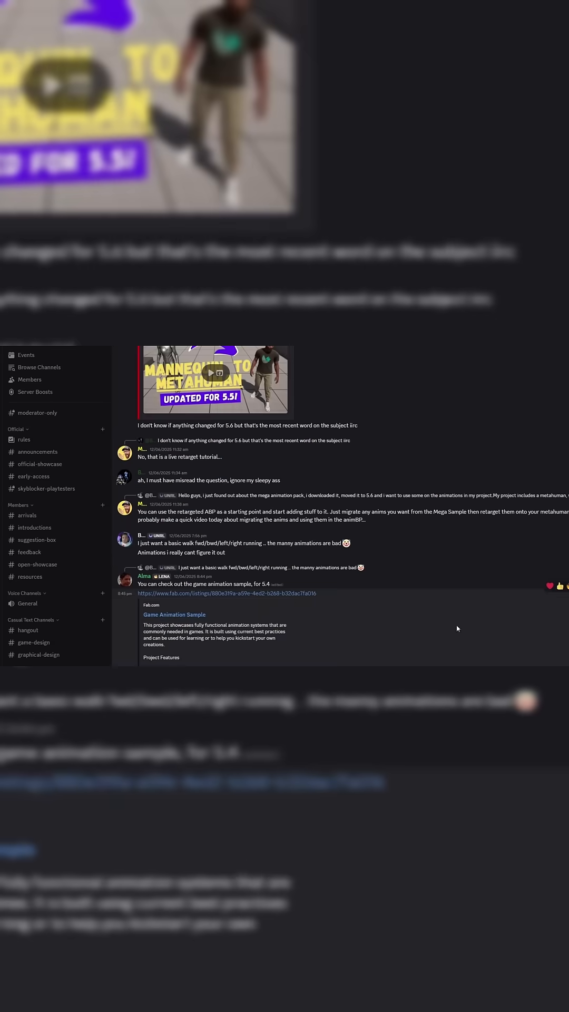
pyautogui.click(34, 527)
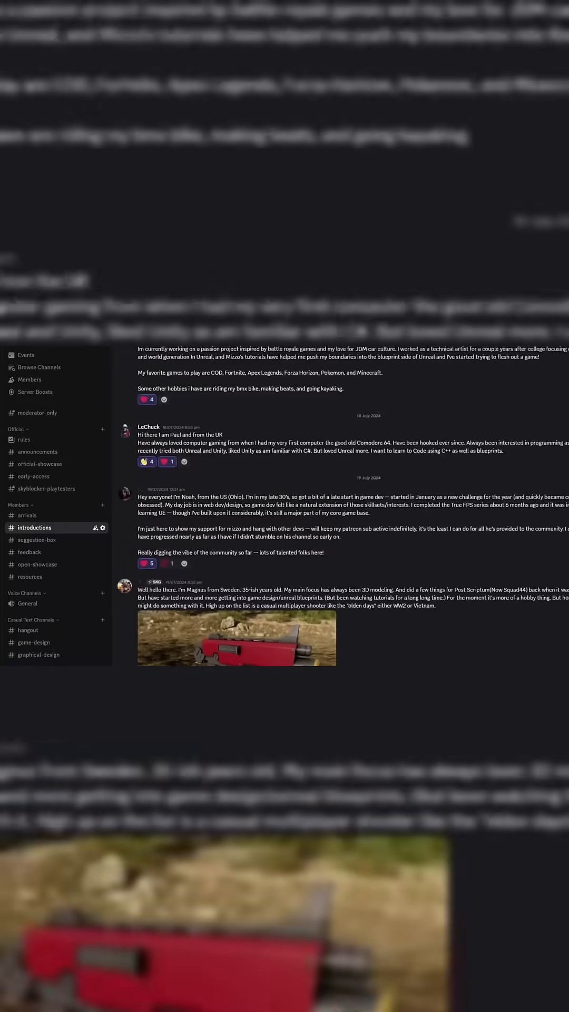
pyautogui.scroll(-3)
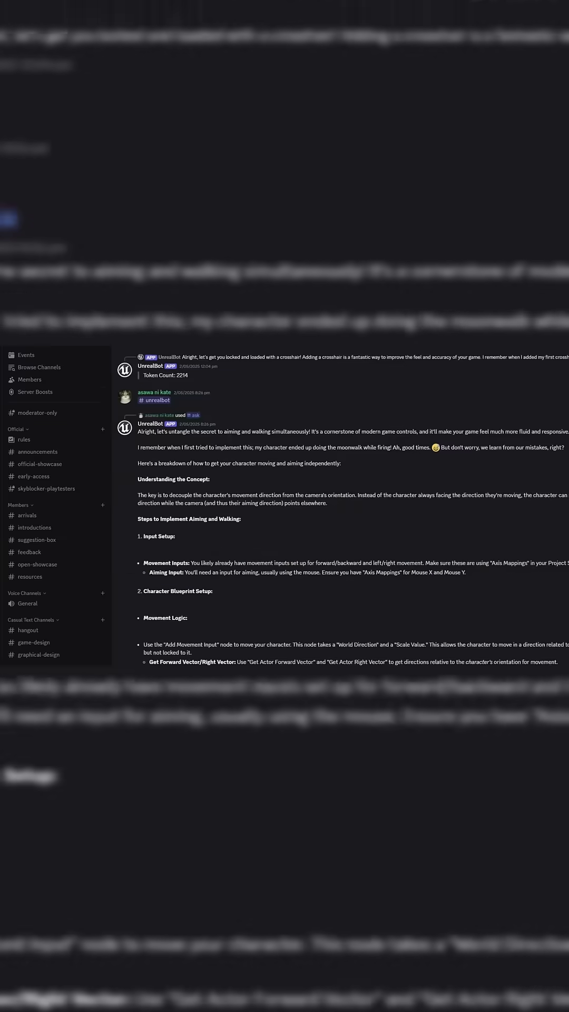
pyautogui.scroll(-3)
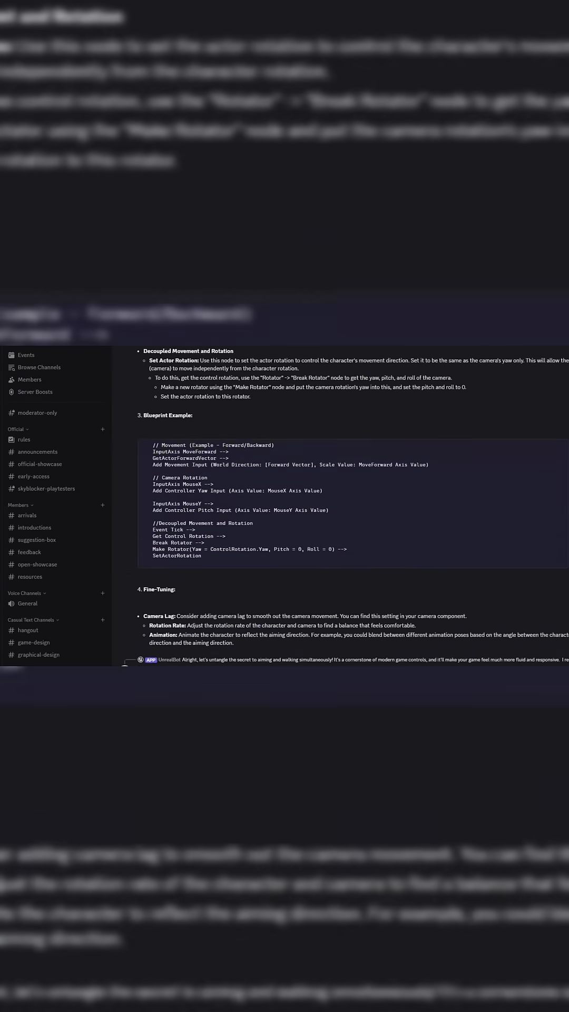
# Move to the #hangout channel and read the chats about foliage and AI
pyautogui.click(28, 630)
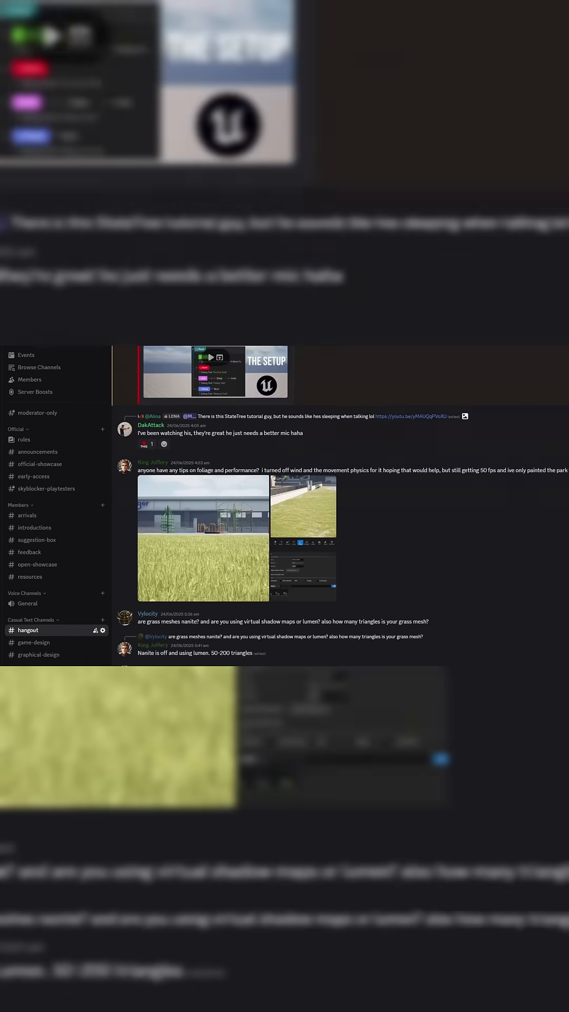
pyautogui.scroll(-3)
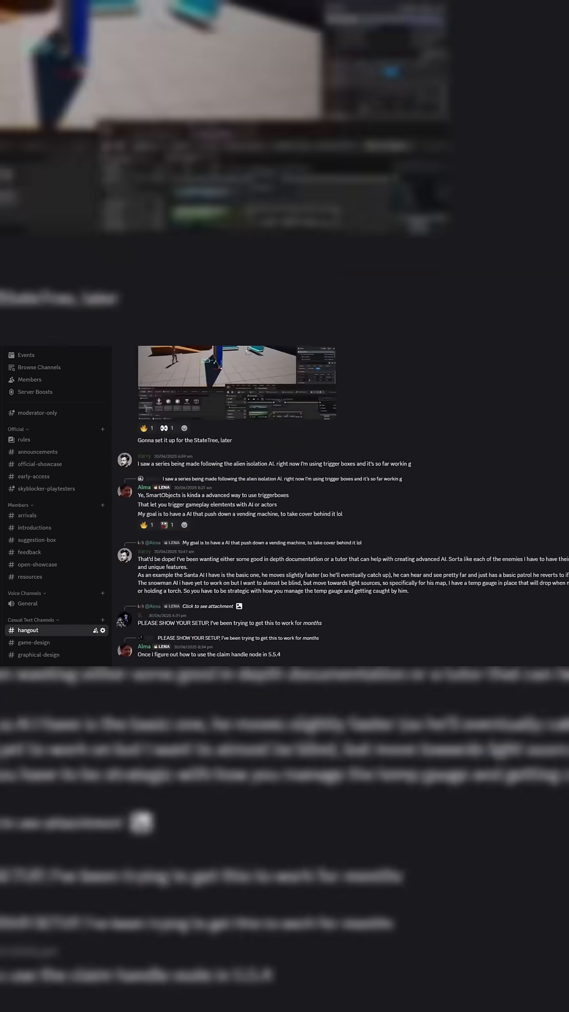